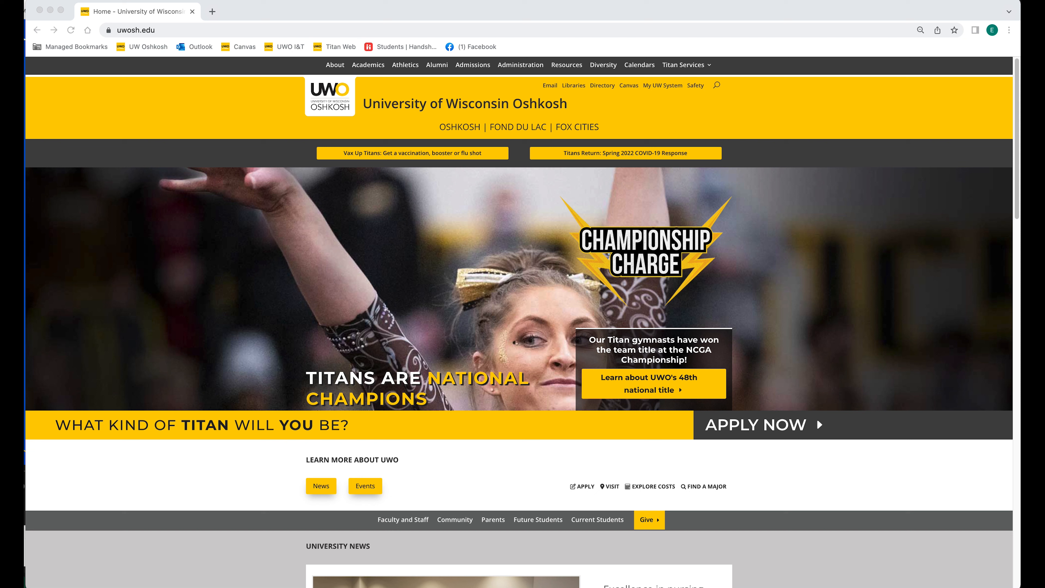
mouse_move(672, 65)
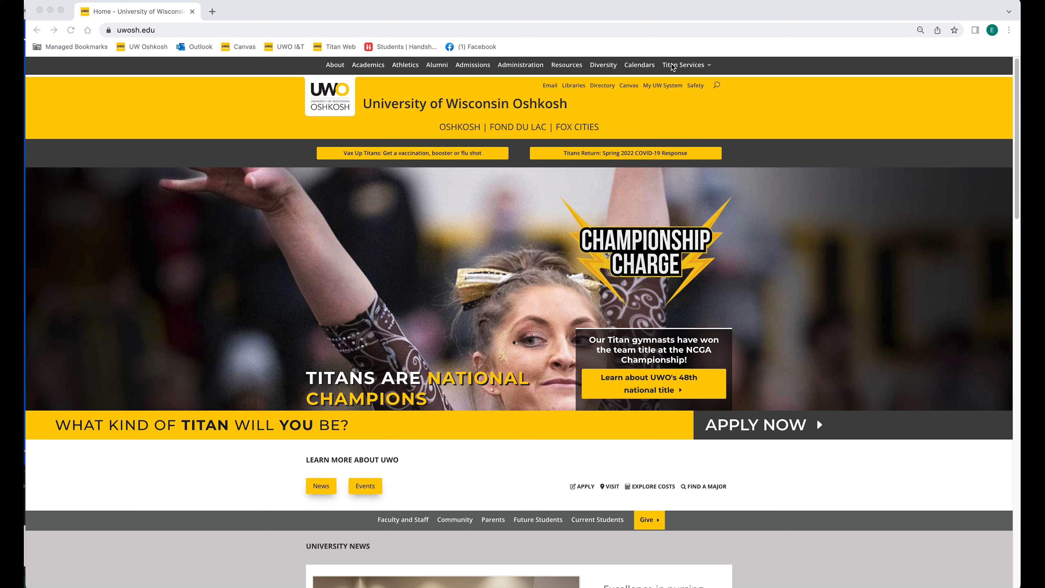
Step: Reach the Handshake sign-in page from the Titan Services menu on the UW Oshkosh homepage
click(683, 65)
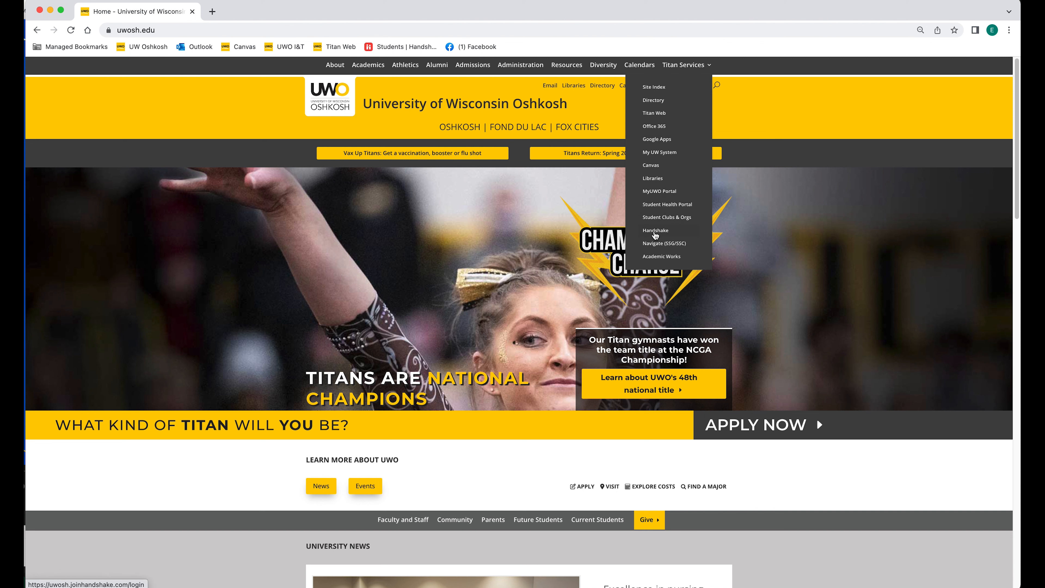
click(656, 230)
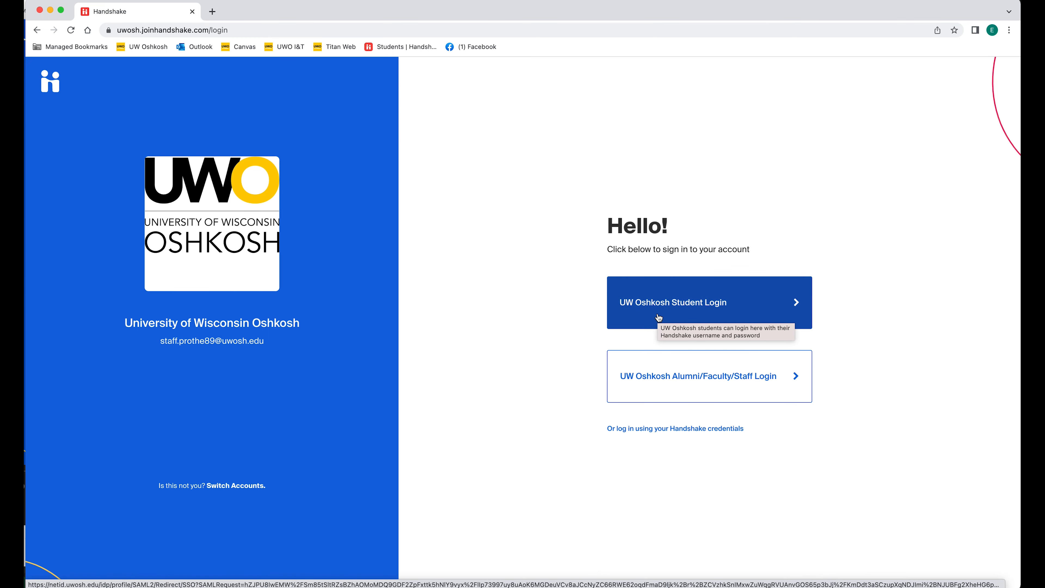
Step: Sign in as a UW Oshkosh student with NetID credentials, retrying once and declining the password-update offer
click(709, 302)
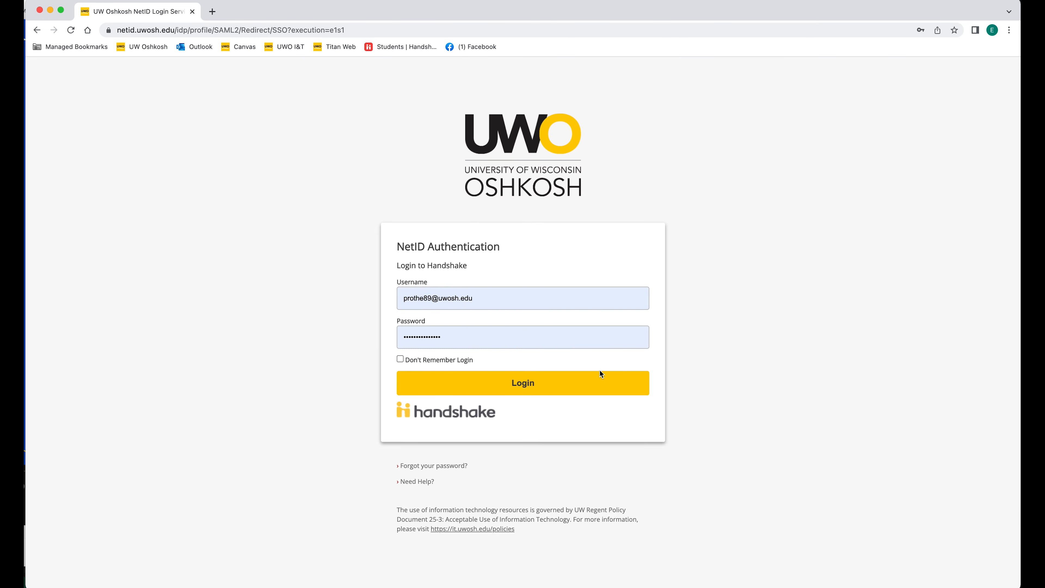
click(522, 383)
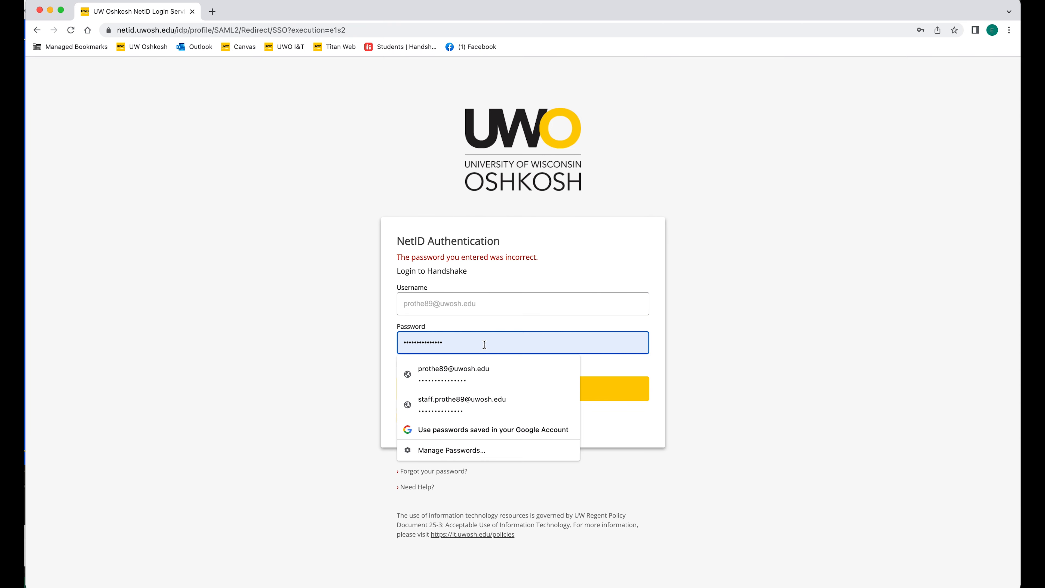
click(522, 388)
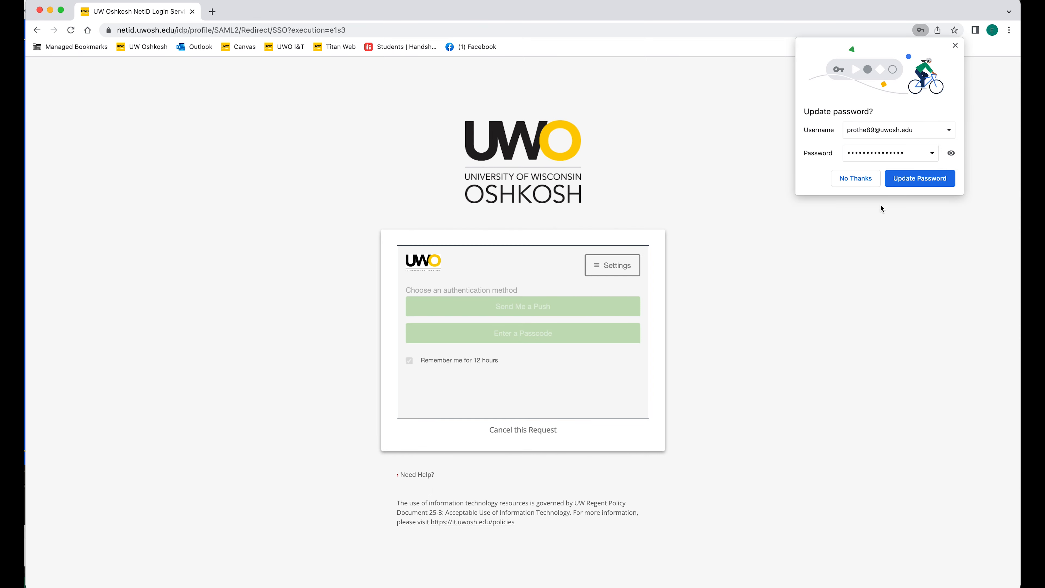
click(522, 306)
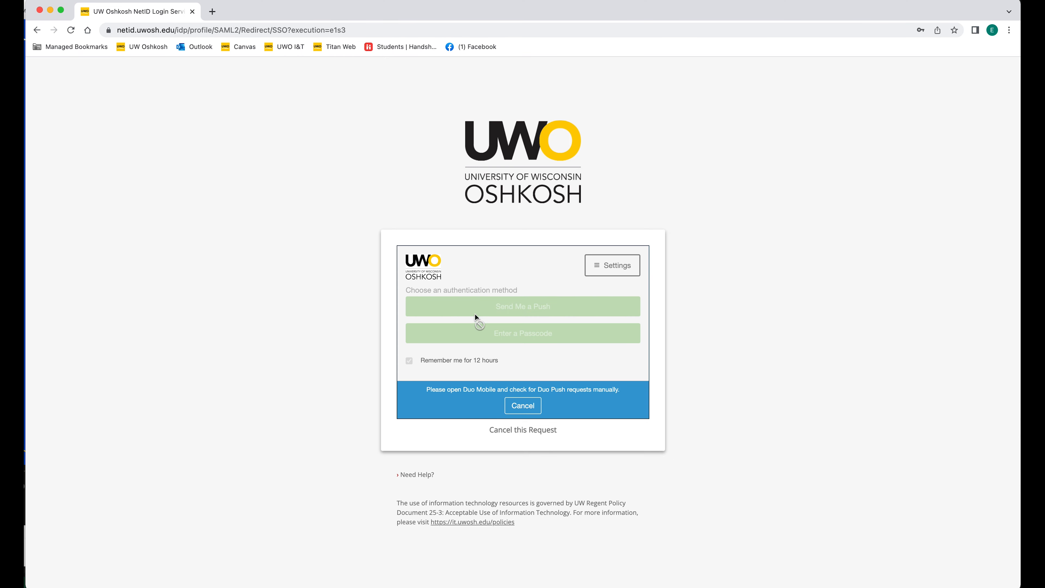
mouse_move(493, 333)
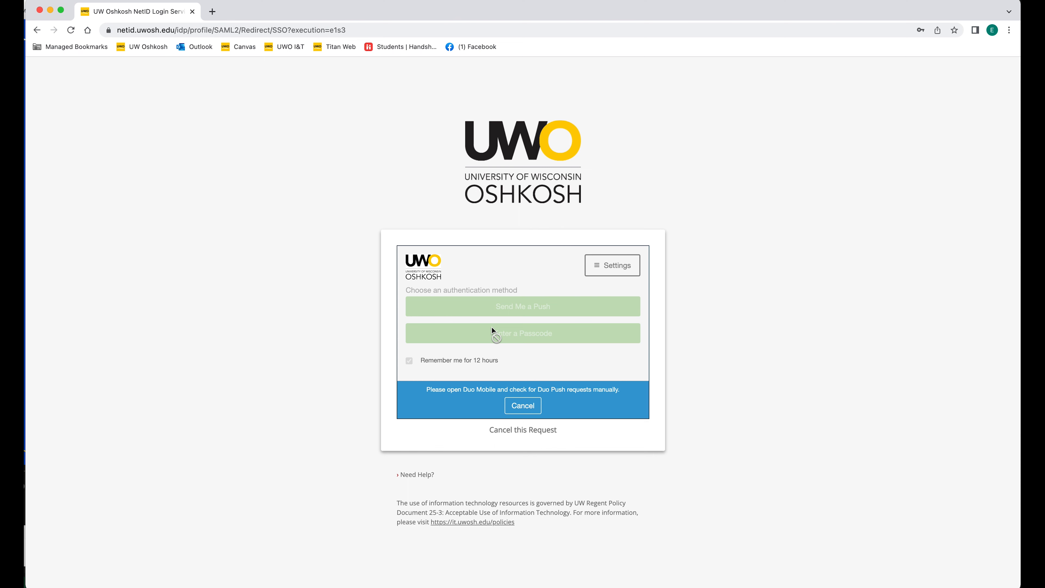
mouse_move(545, 288)
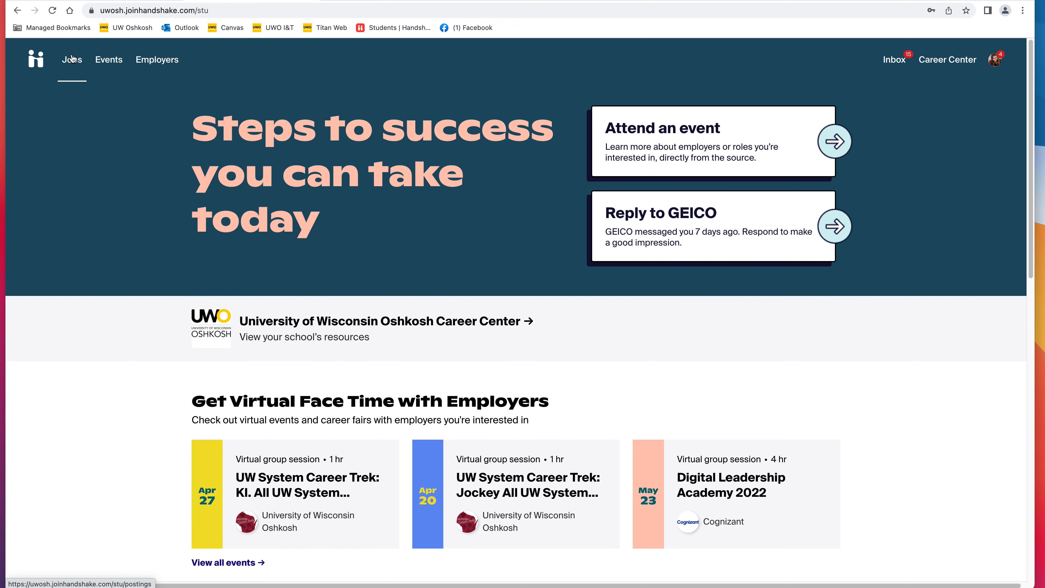
Step: Filter Jobs to the 59 on-campus positions and view the Student Assistant - Building Manager posting
click(71, 59)
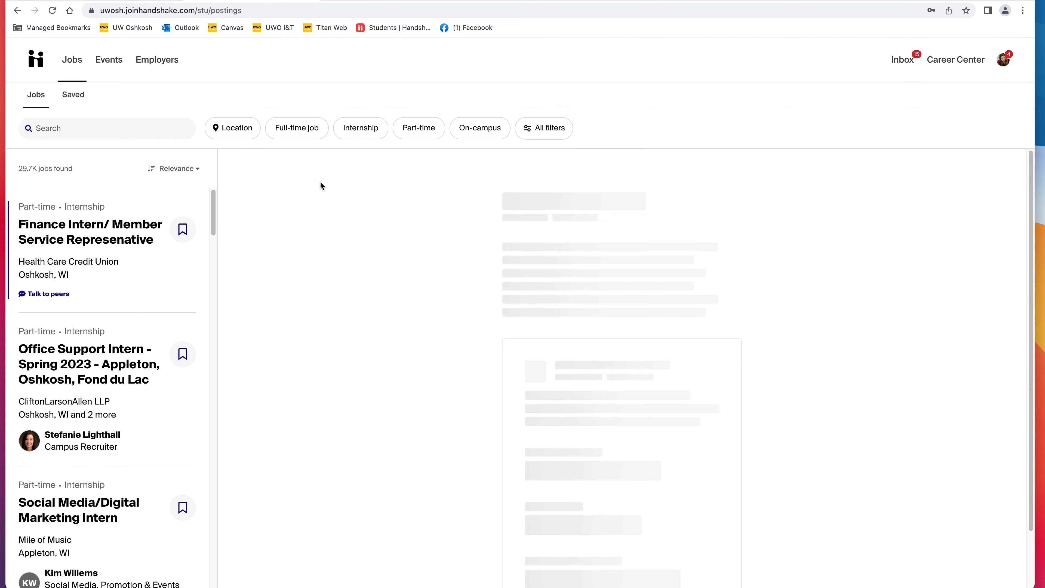
click(90, 231)
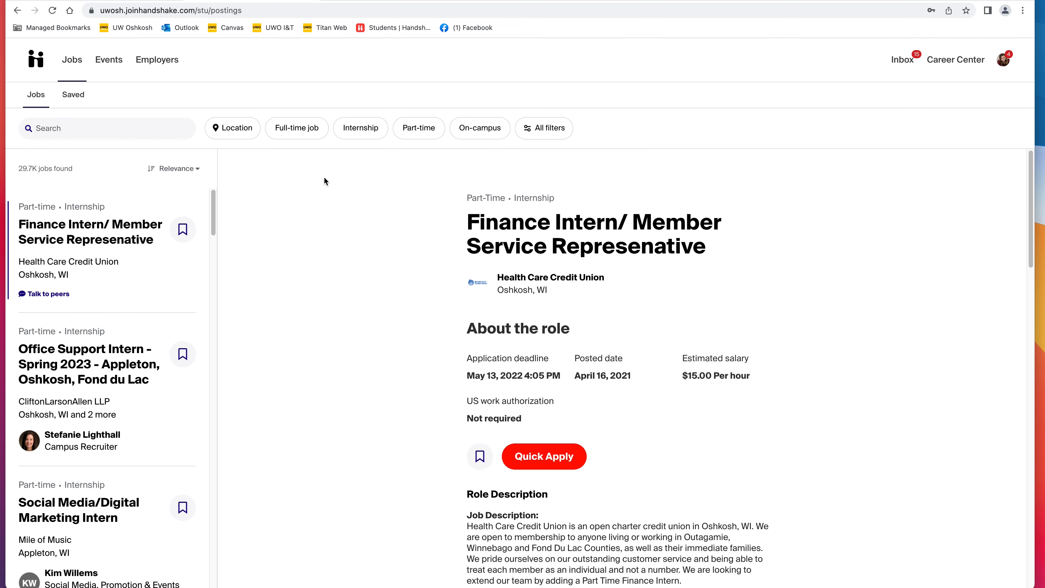
click(479, 128)
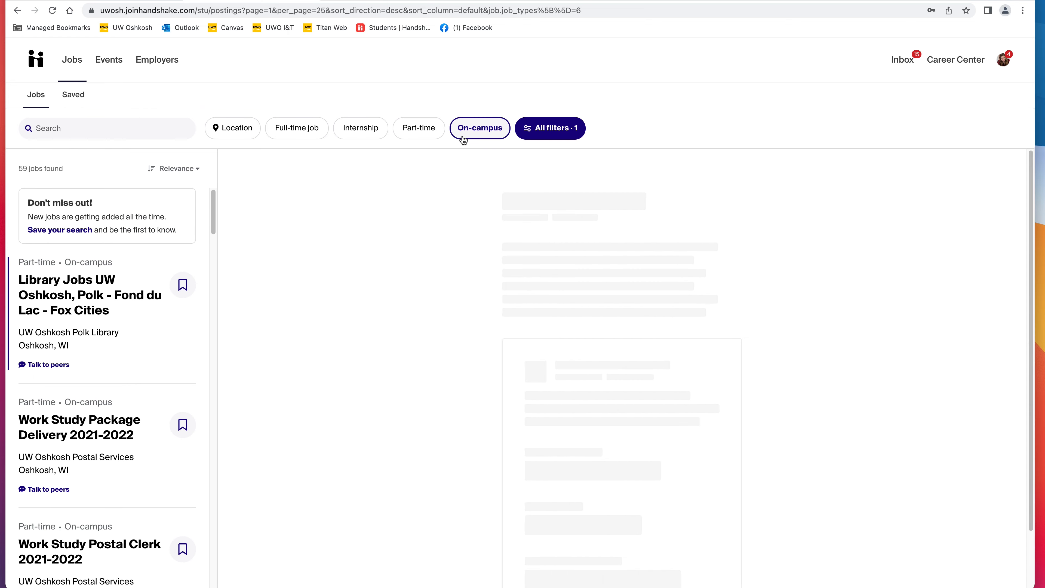
click(90, 294)
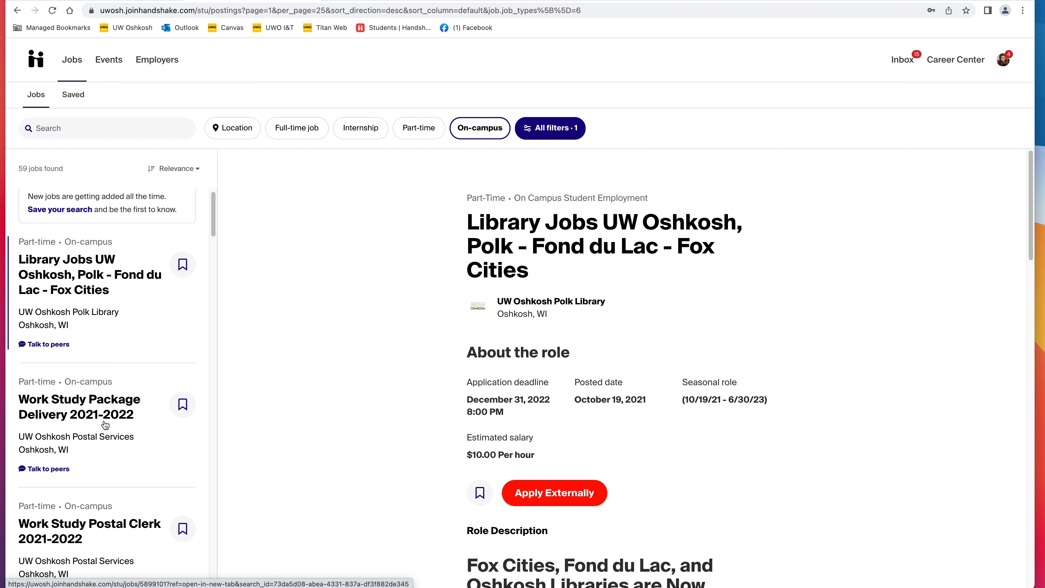
click(80, 404)
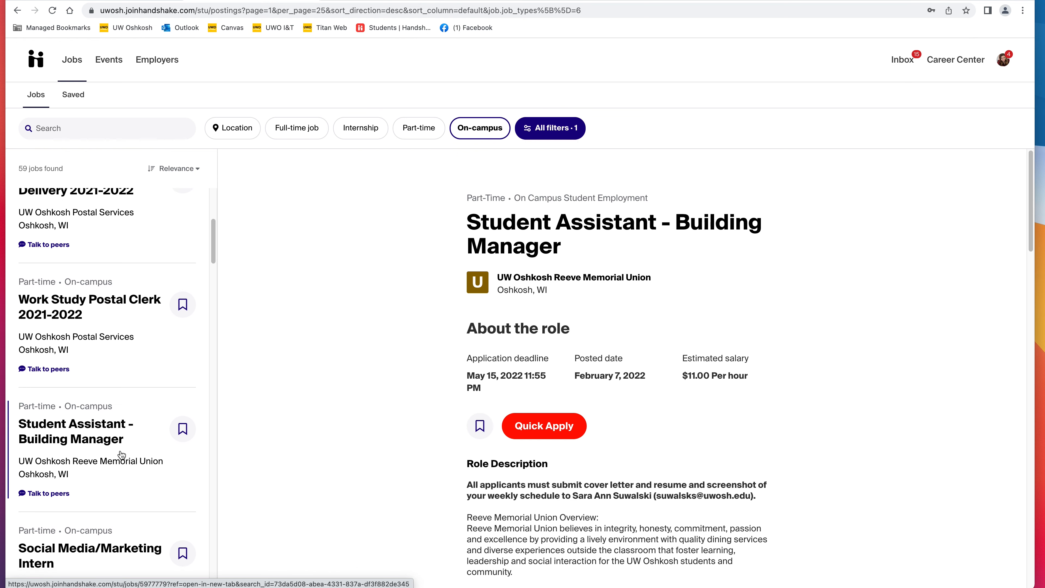
Step: Search on-campus jobs for 'work study' and read through the Work Study Package Delivery 2021-2022 description
text(work study)
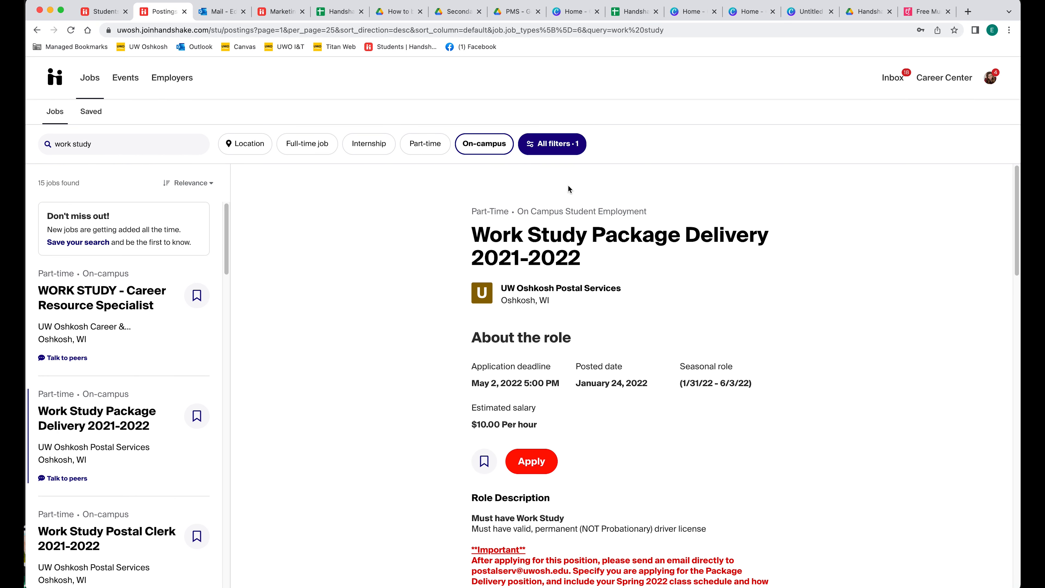
mouse_move(656, 388)
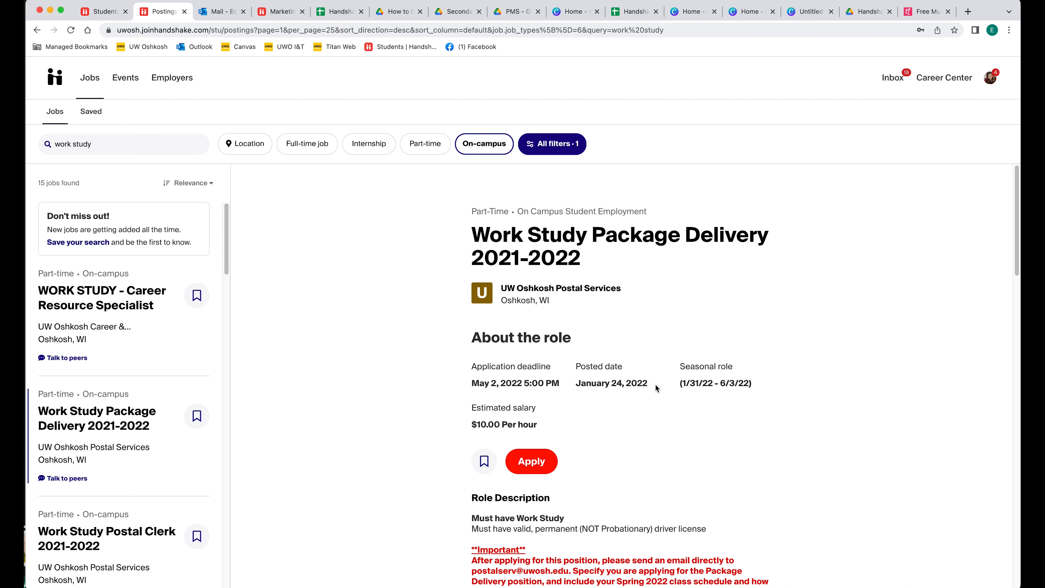
mouse_move(663, 414)
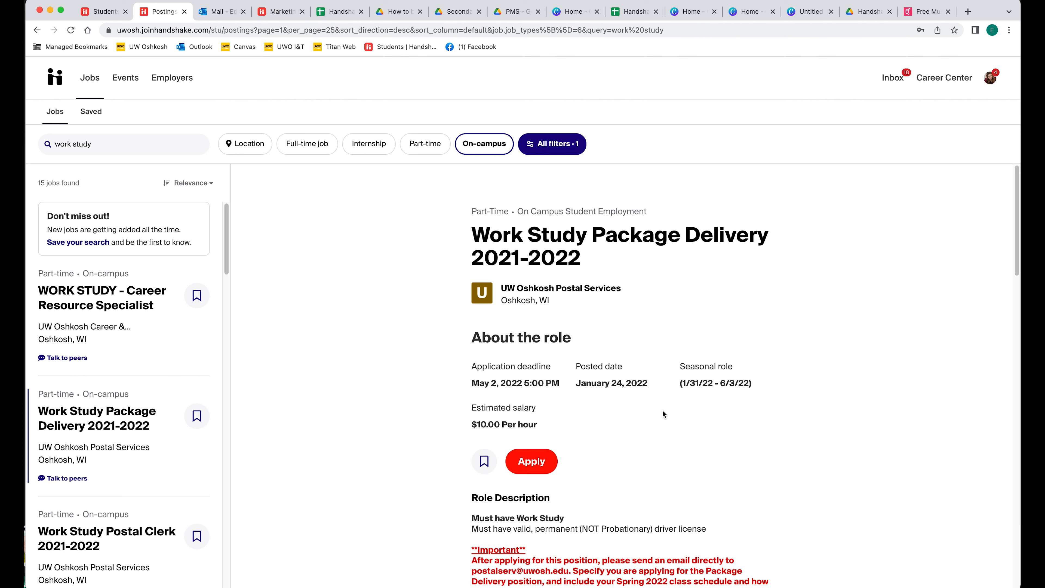
mouse_move(662, 411)
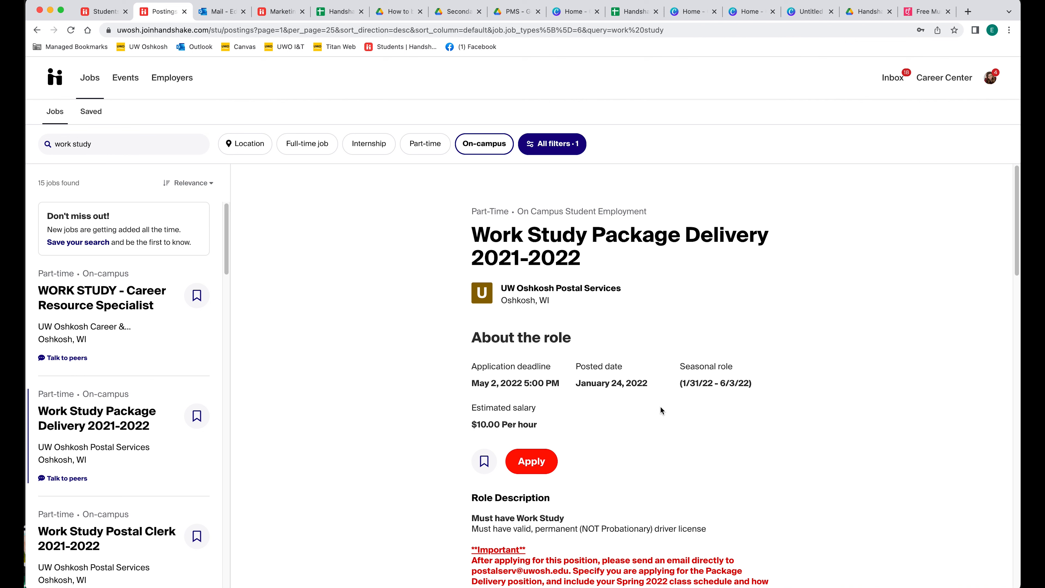
scroll(down, 3)
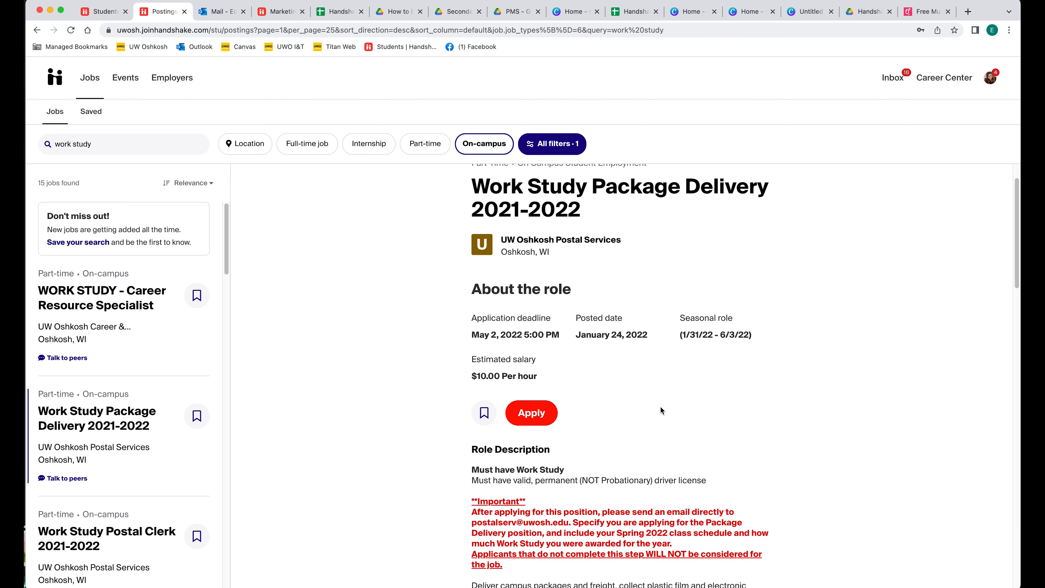
scroll(down, 3)
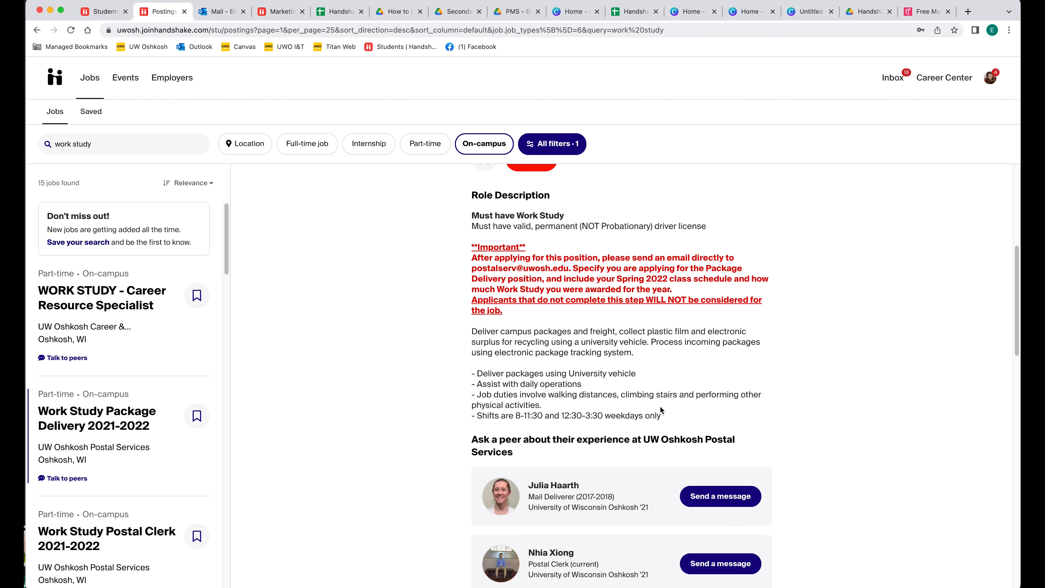
scroll(up, 3)
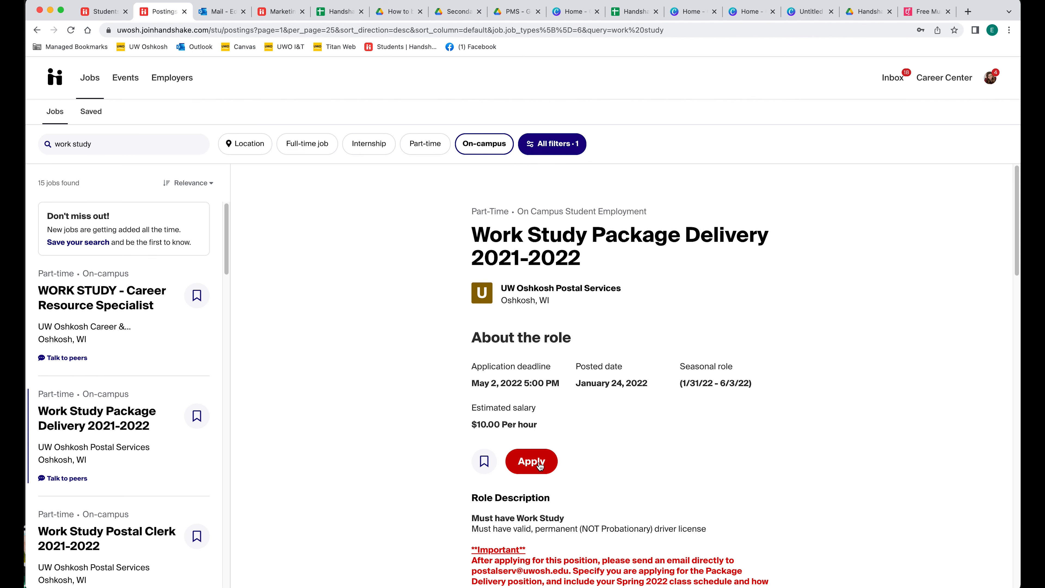
Step: Start the Work Study Package Delivery application and choose to upload a new required document
click(531, 461)
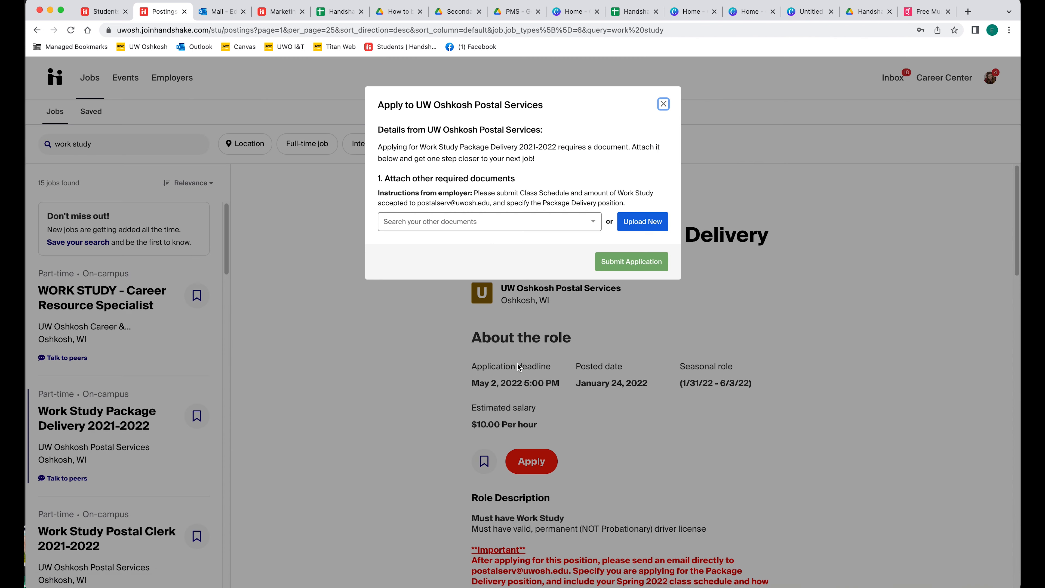
click(484, 222)
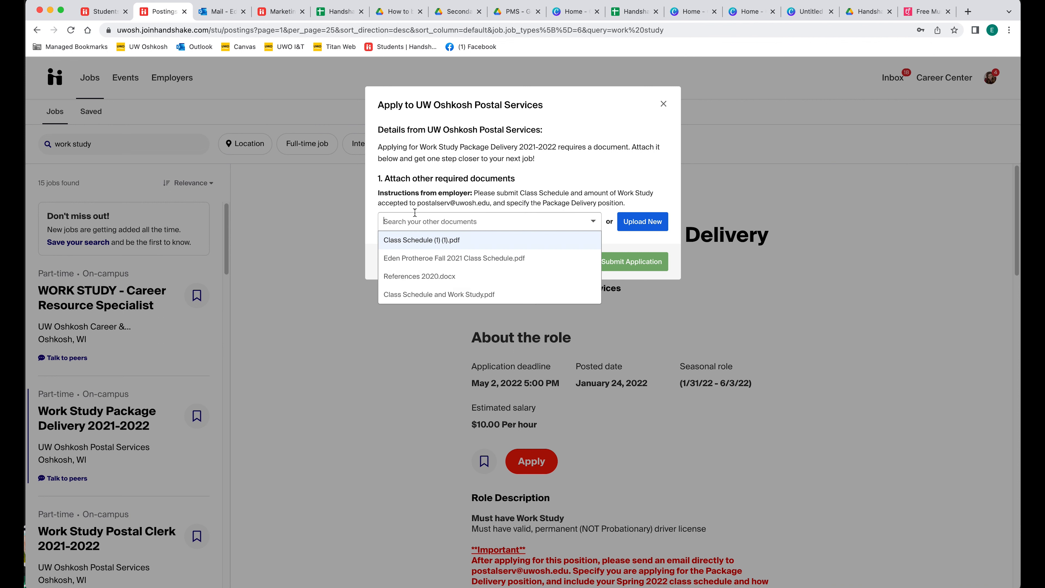
mouse_move(412, 253)
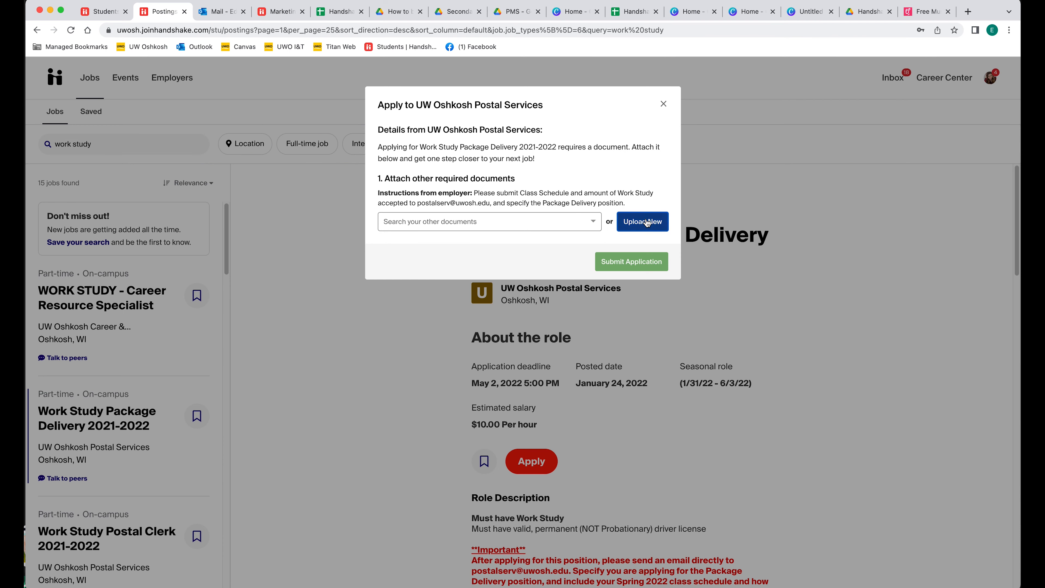
click(642, 221)
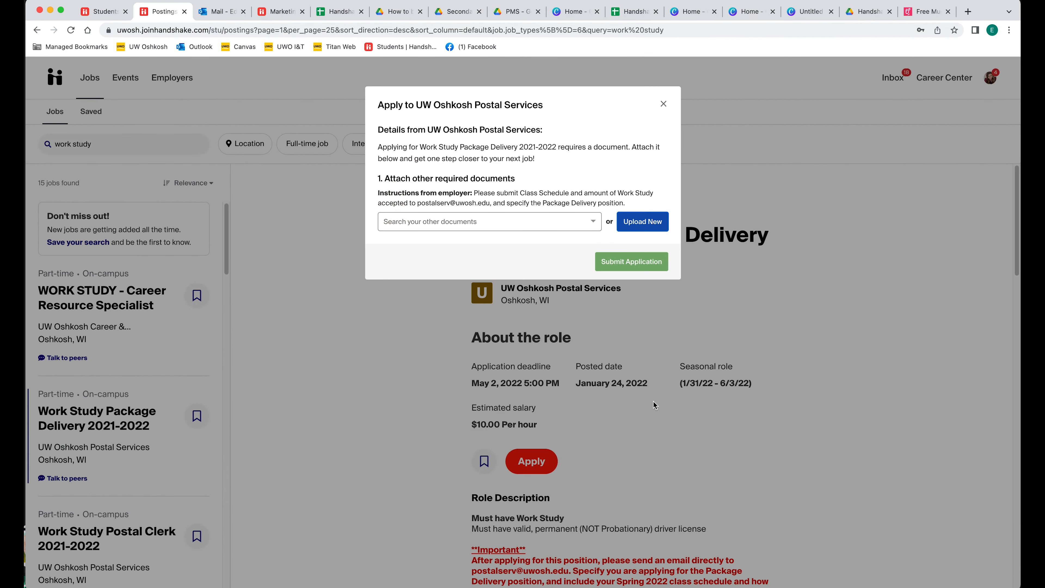
mouse_move(579, 284)
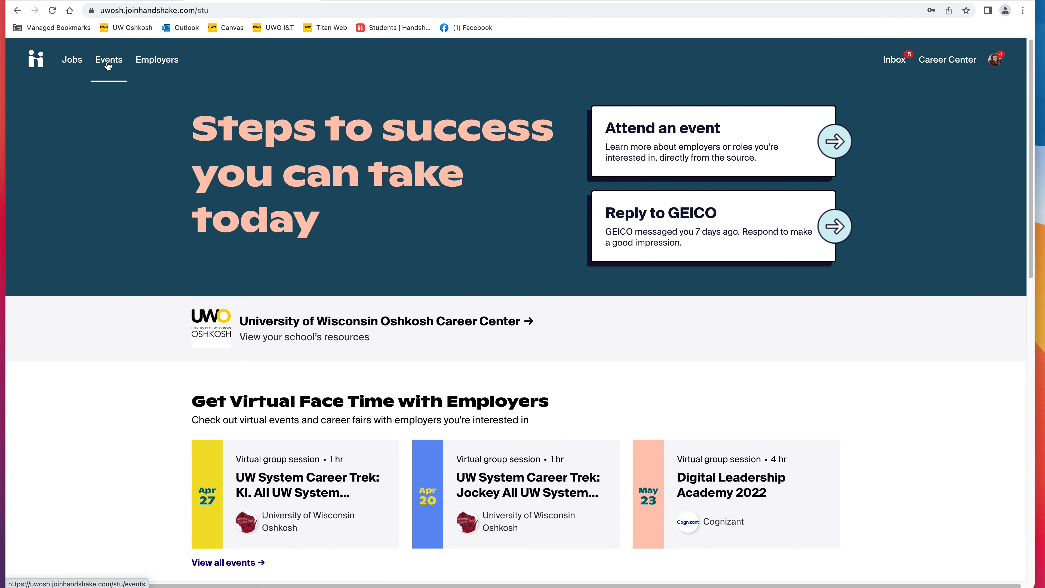
Step: Browse the Events listing of career fairs and sessions, then expand the account menu
click(108, 60)
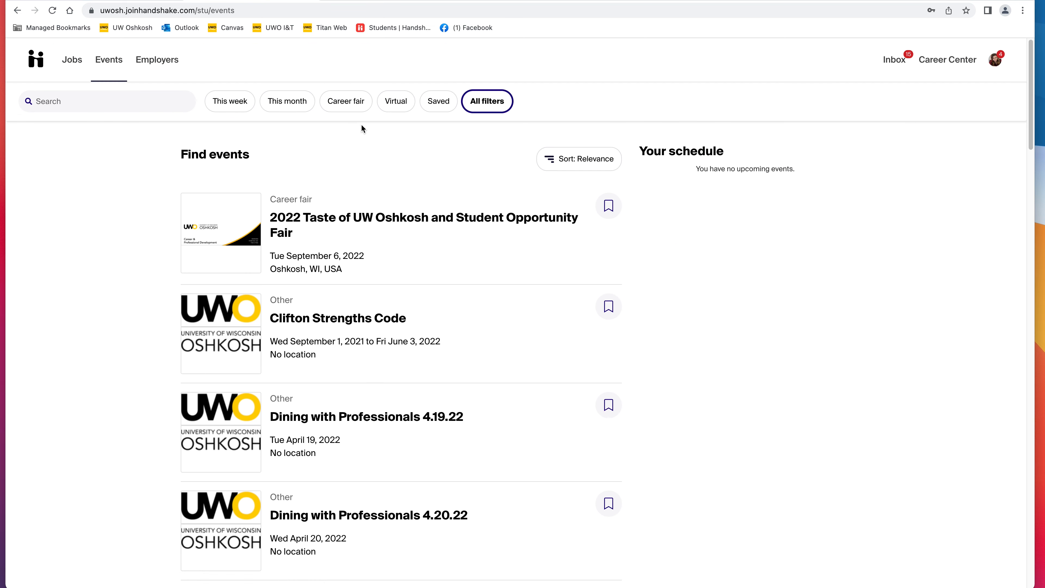
mouse_move(348, 538)
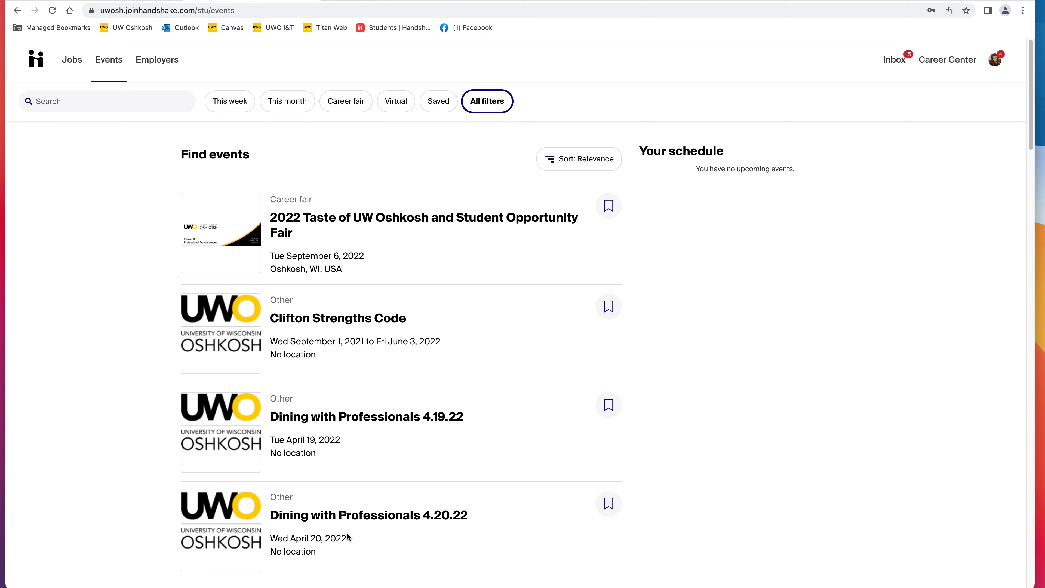
scroll(down, 3)
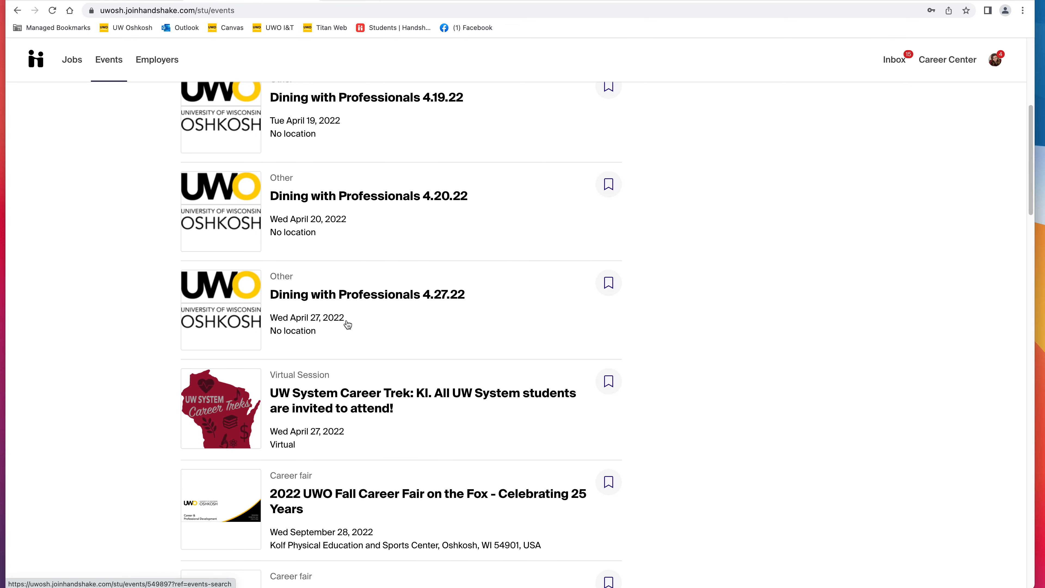
scroll(down, 3)
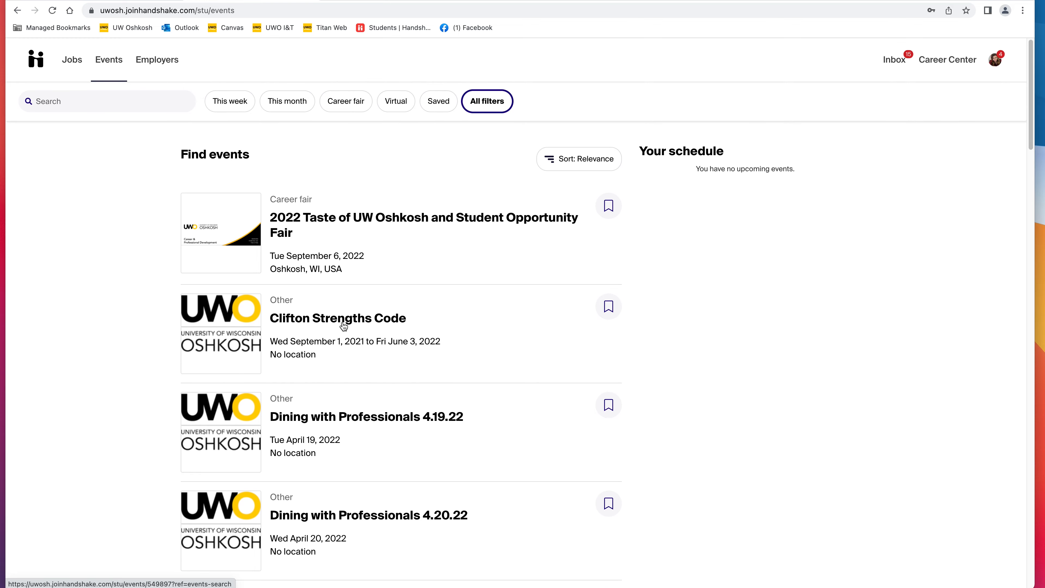
mouse_move(493, 245)
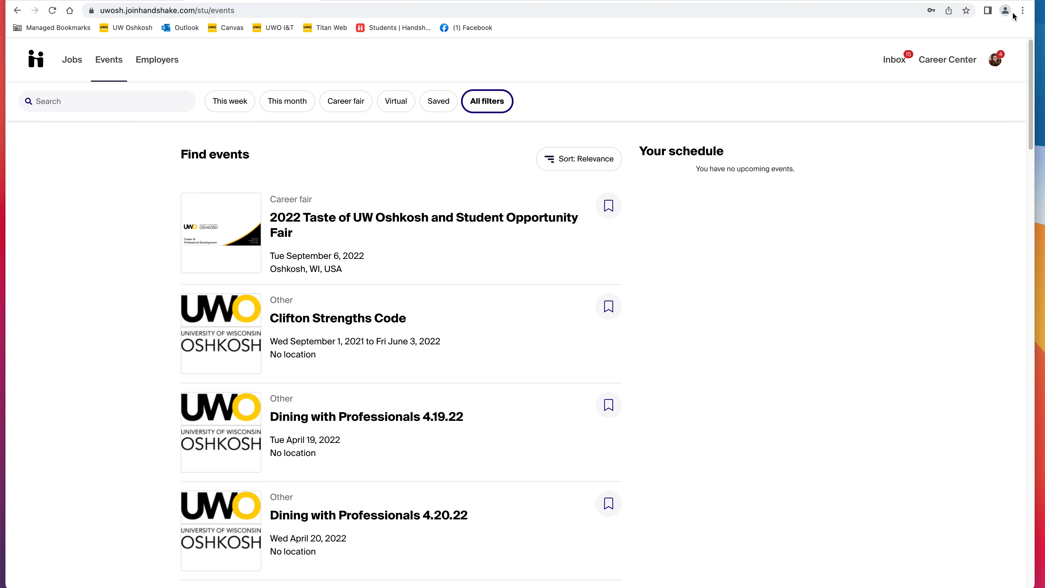
click(994, 59)
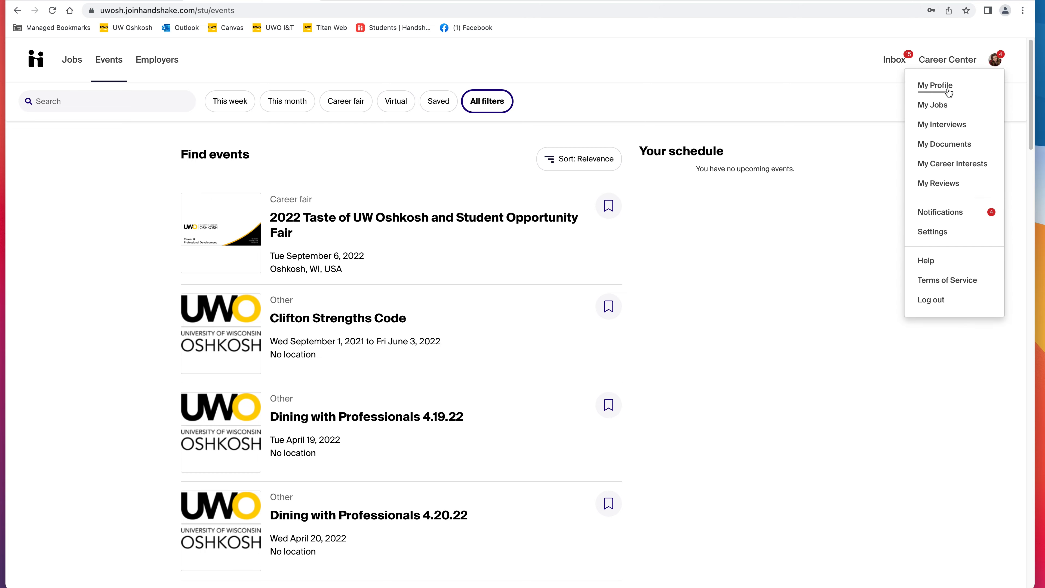
click(935, 85)
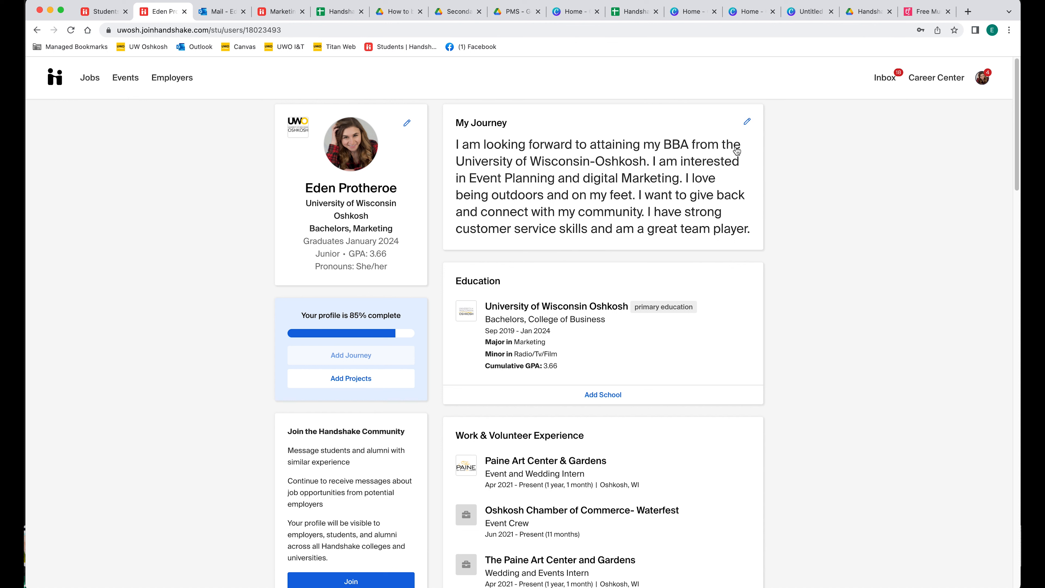
click(745, 122)
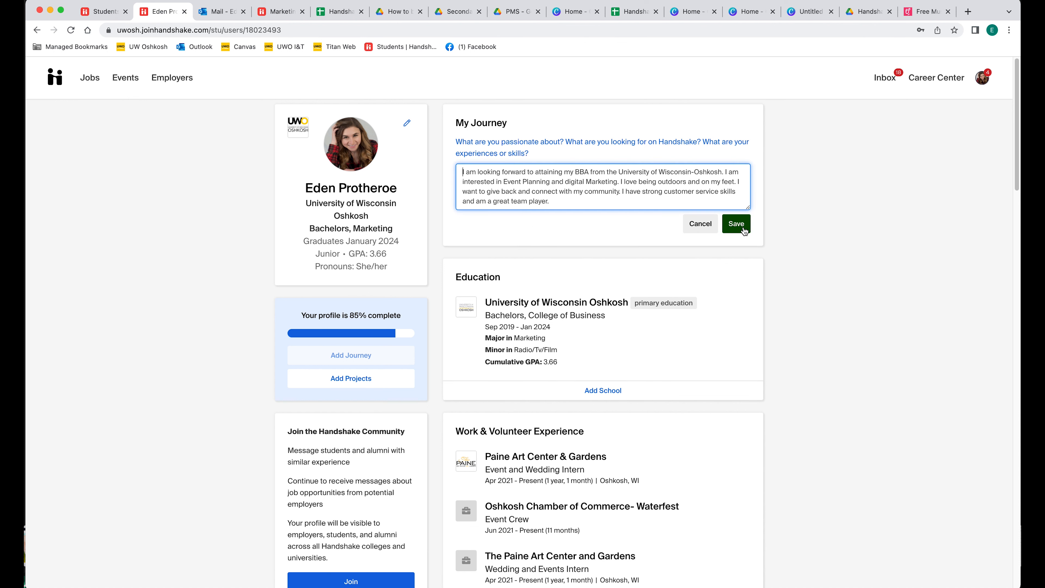
scroll(down, 3)
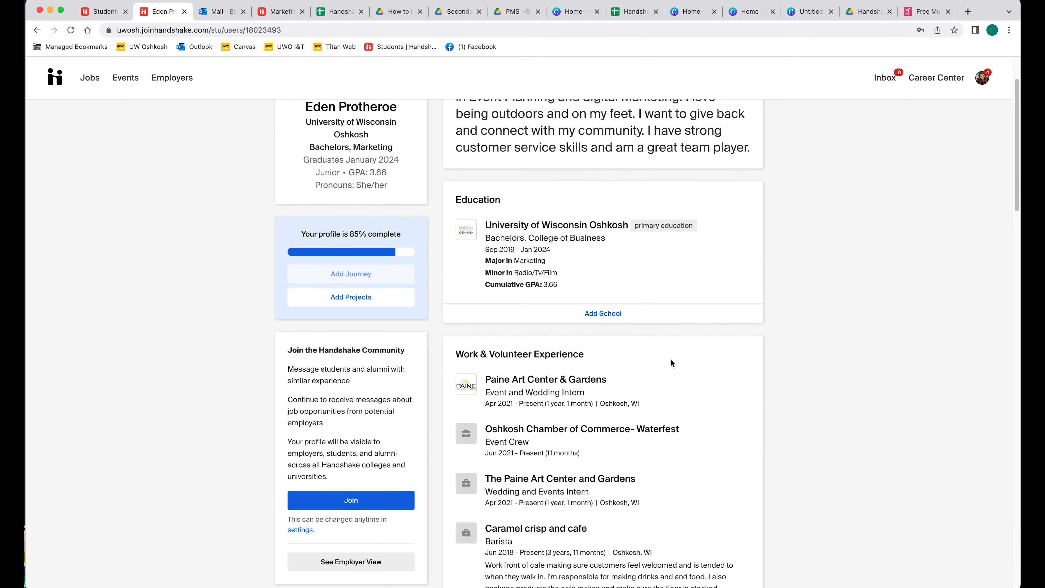
scroll(down, 3)
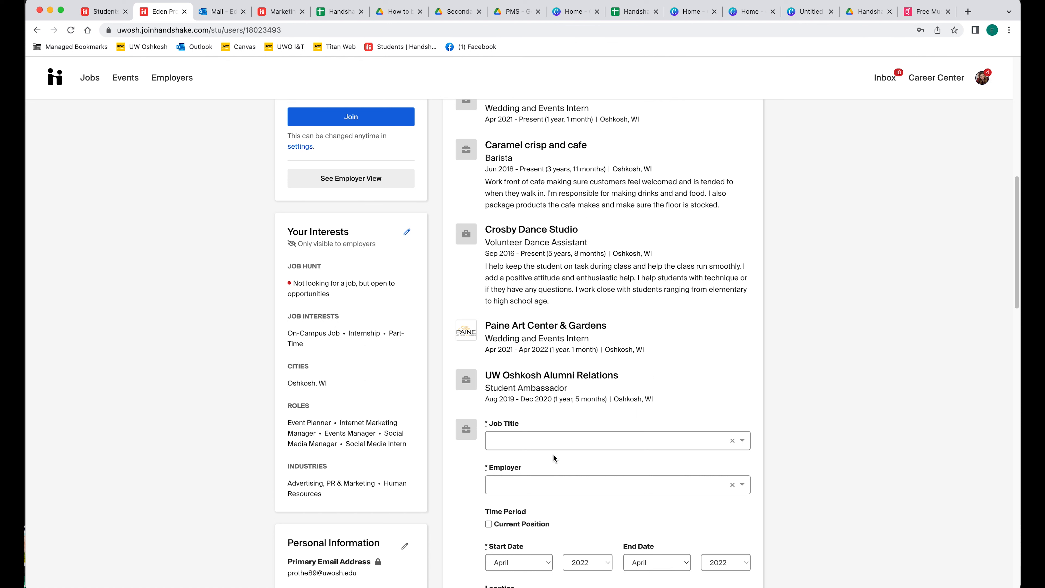
scroll(down, 3)
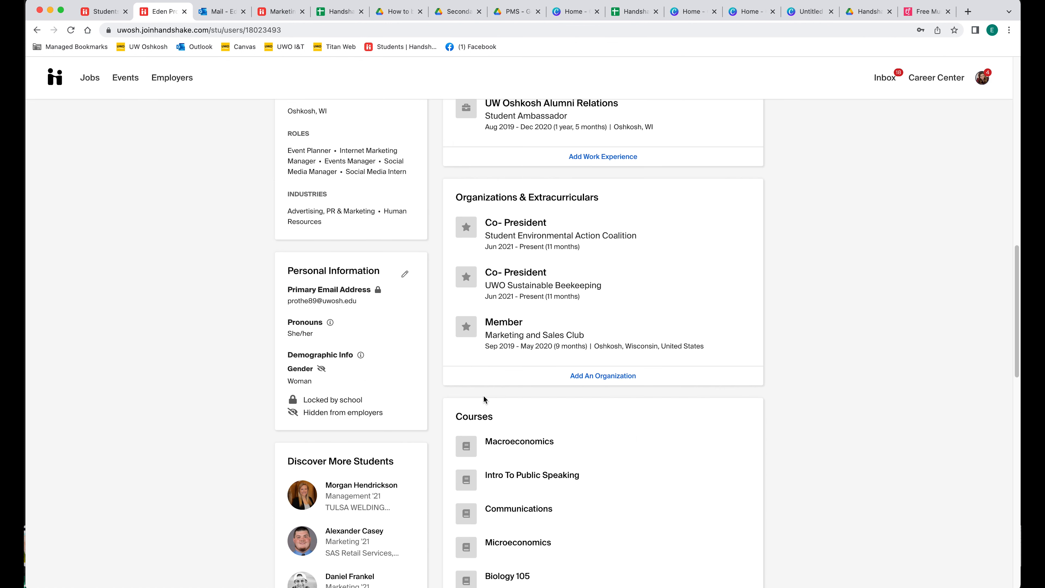
mouse_move(600, 375)
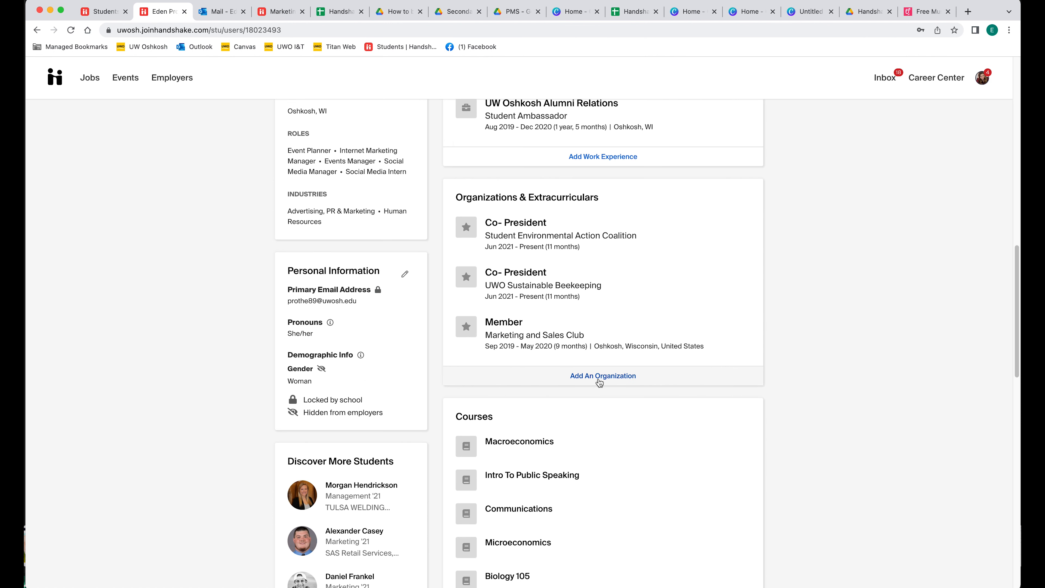
Step: Set the UWO Sustainable Beekeeping position to President and add the Consumer Behavior course
click(602, 375)
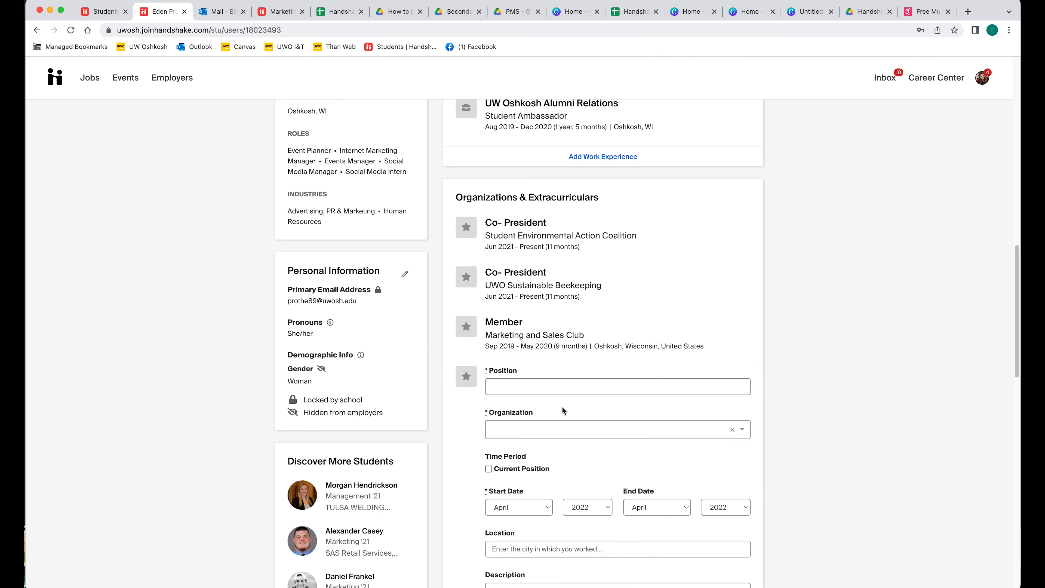
click(617, 387)
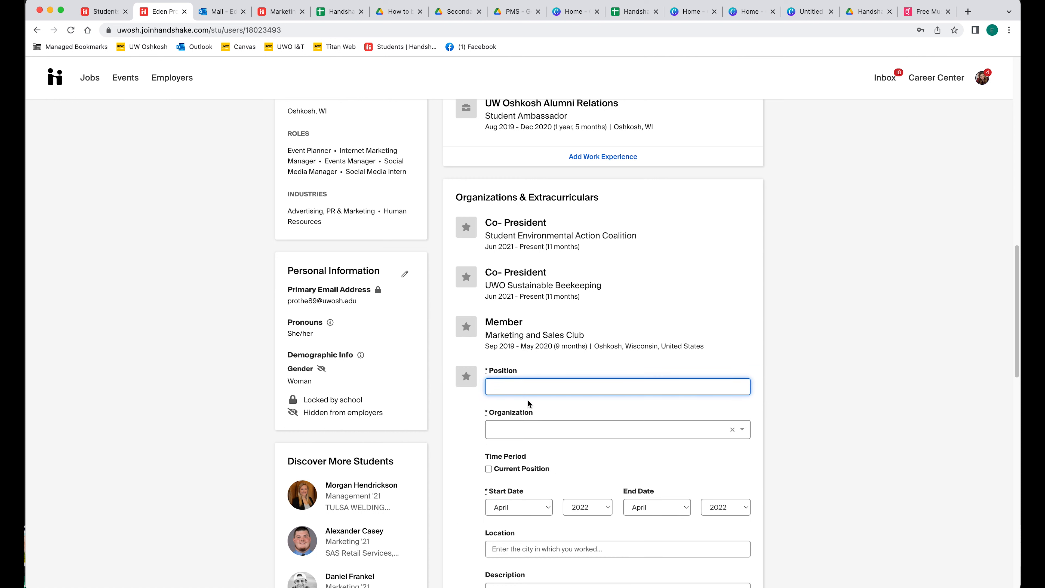
click(613, 429)
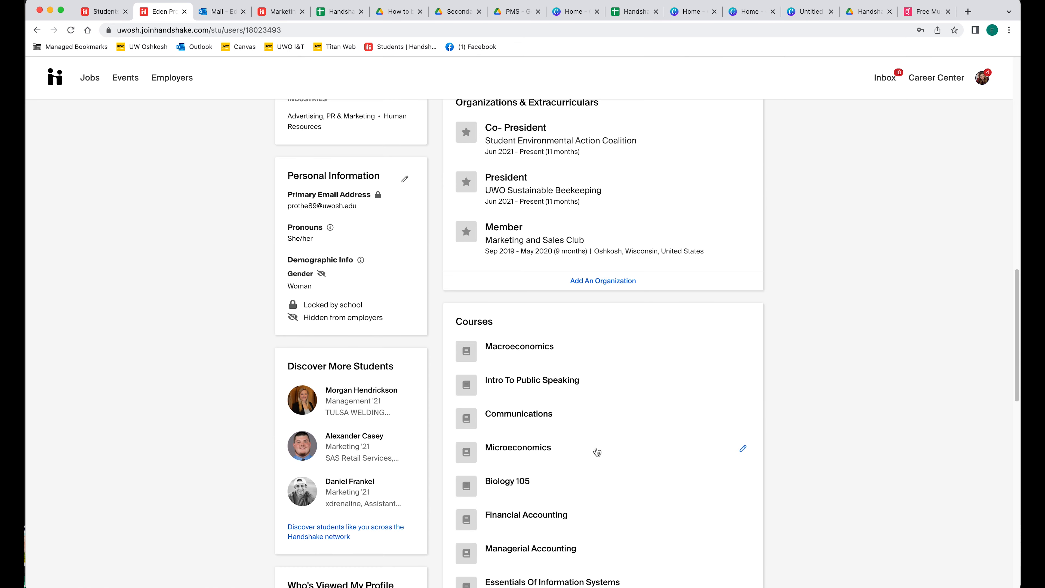
scroll(down, 3)
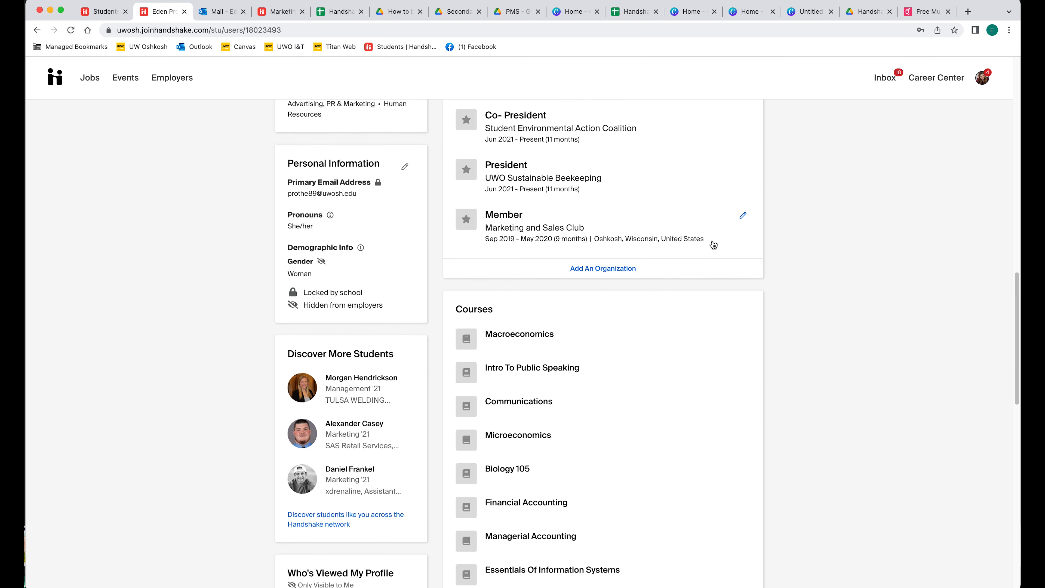
scroll(down, 3)
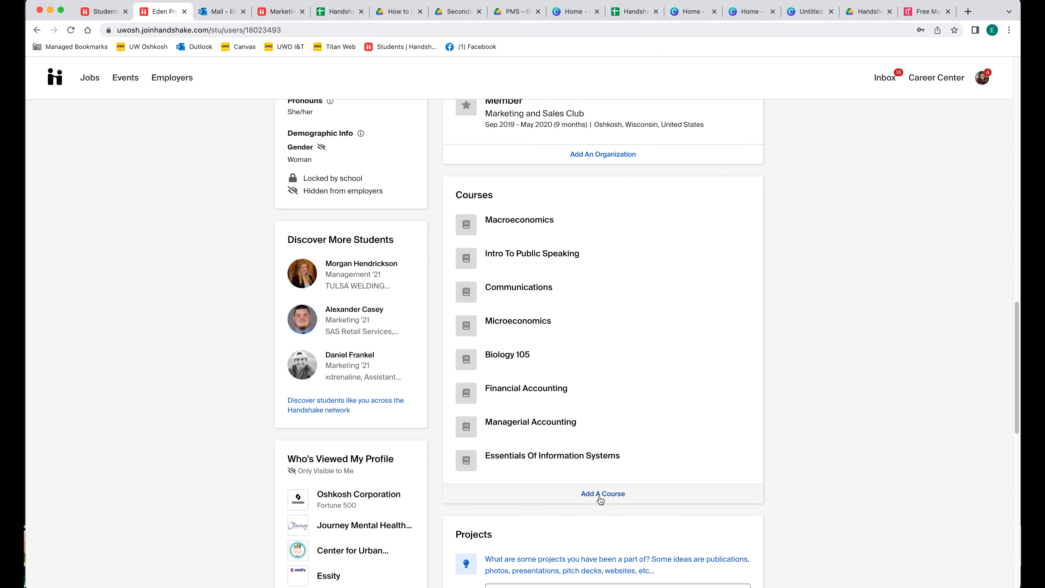
scroll(down, 3)
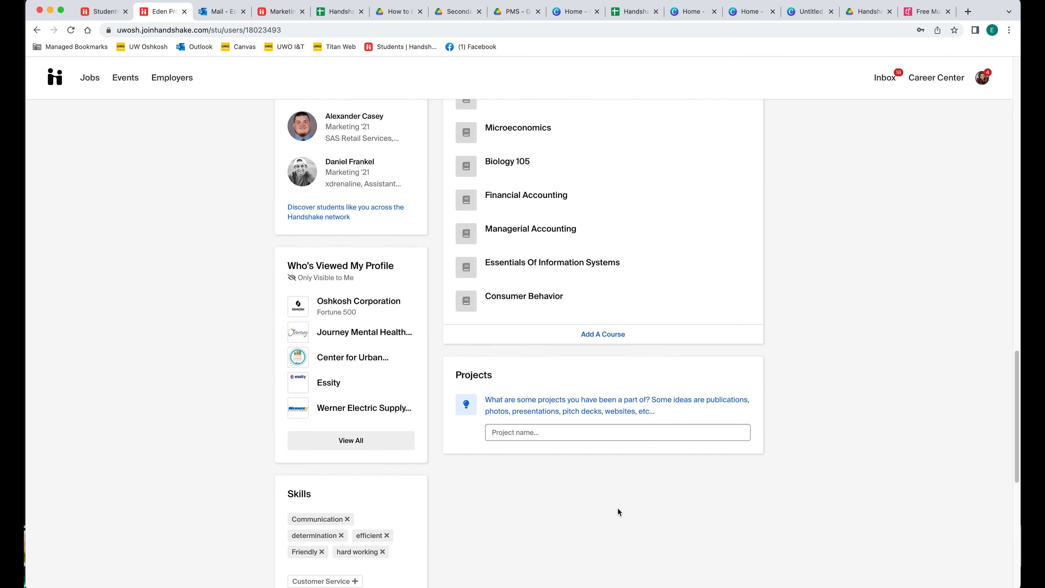
Step: View all employers who viewed the profile, then add Customer Service to the skills list
click(351, 440)
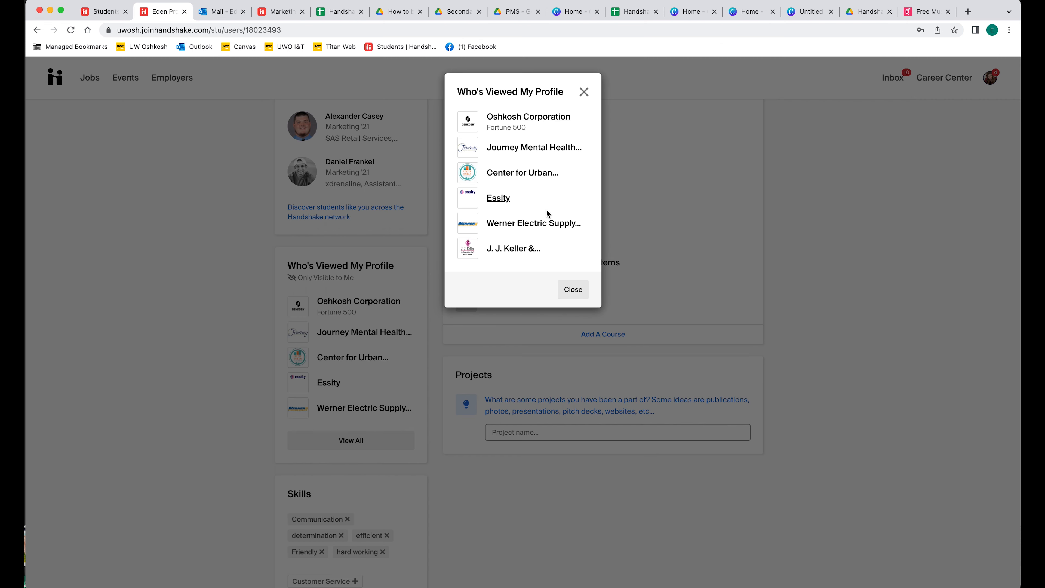
click(572, 289)
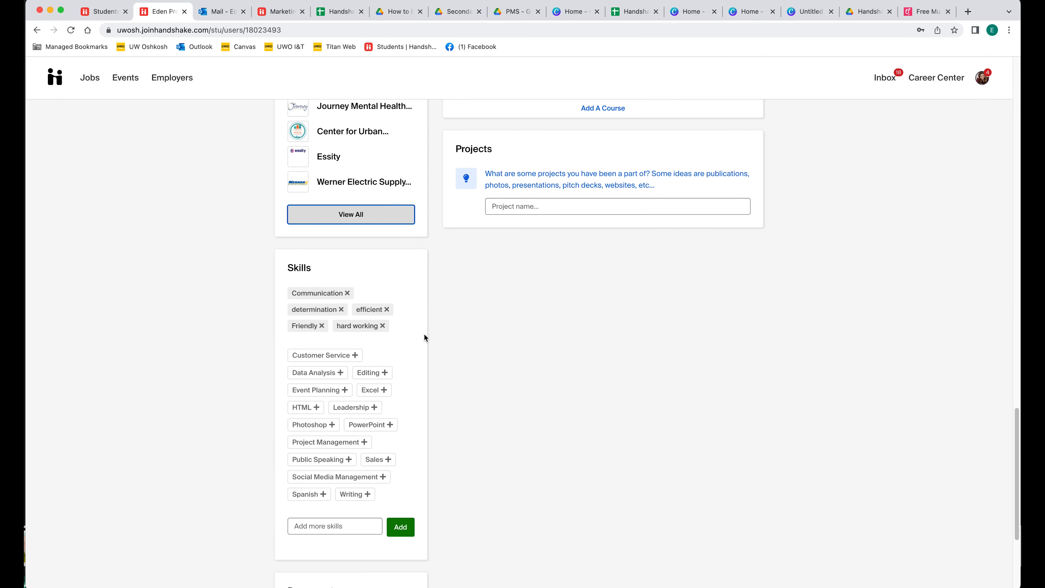
scroll(down, 3)
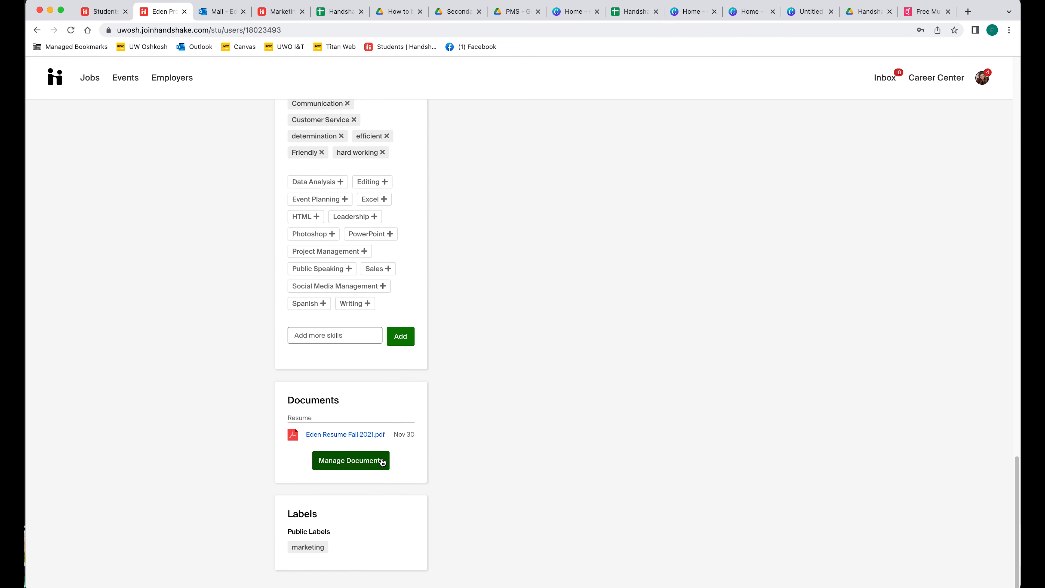
Step: Go to Manage Documents and start the Add New Document form
click(351, 460)
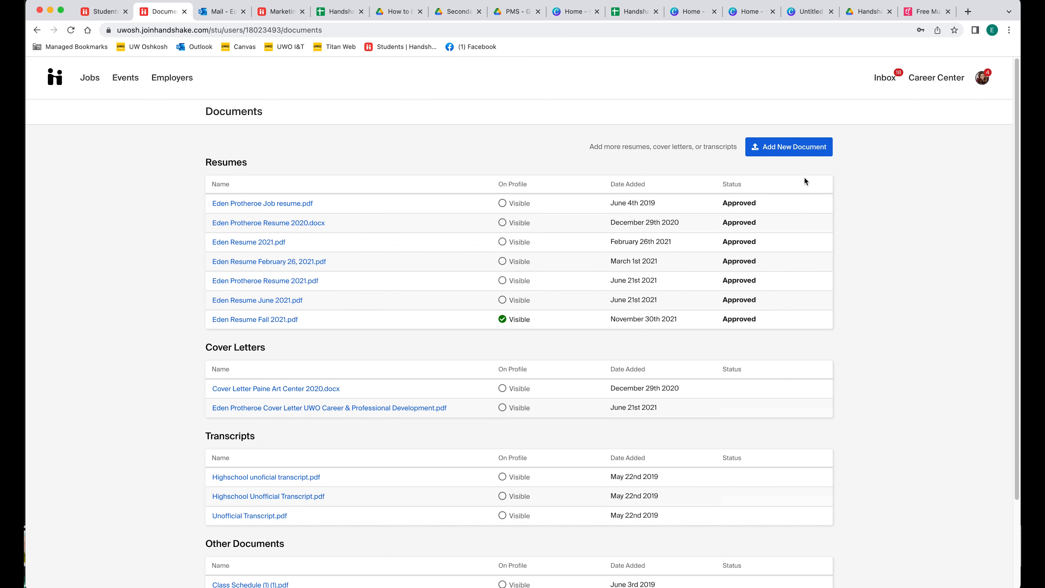
click(789, 146)
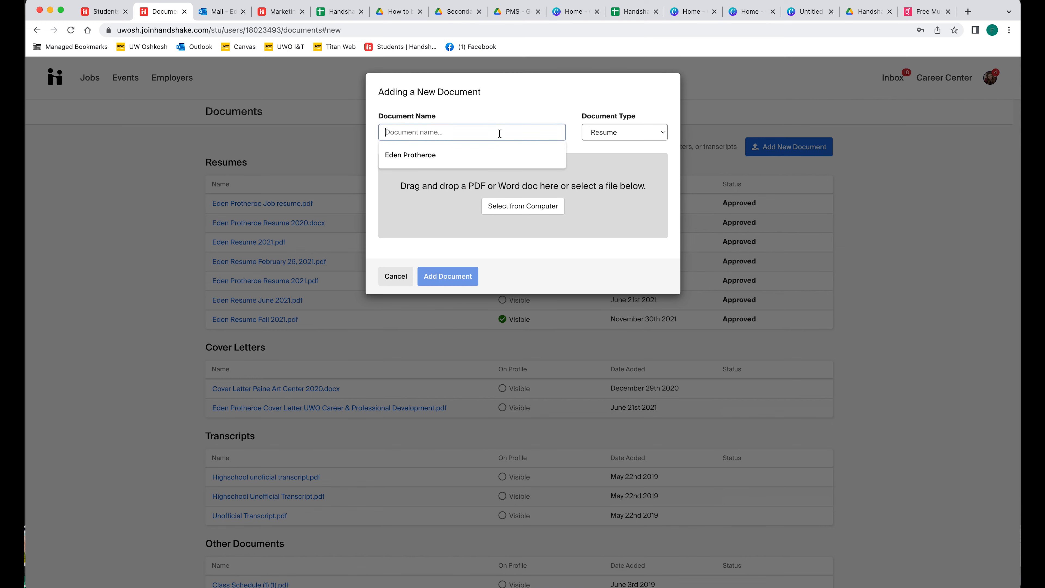